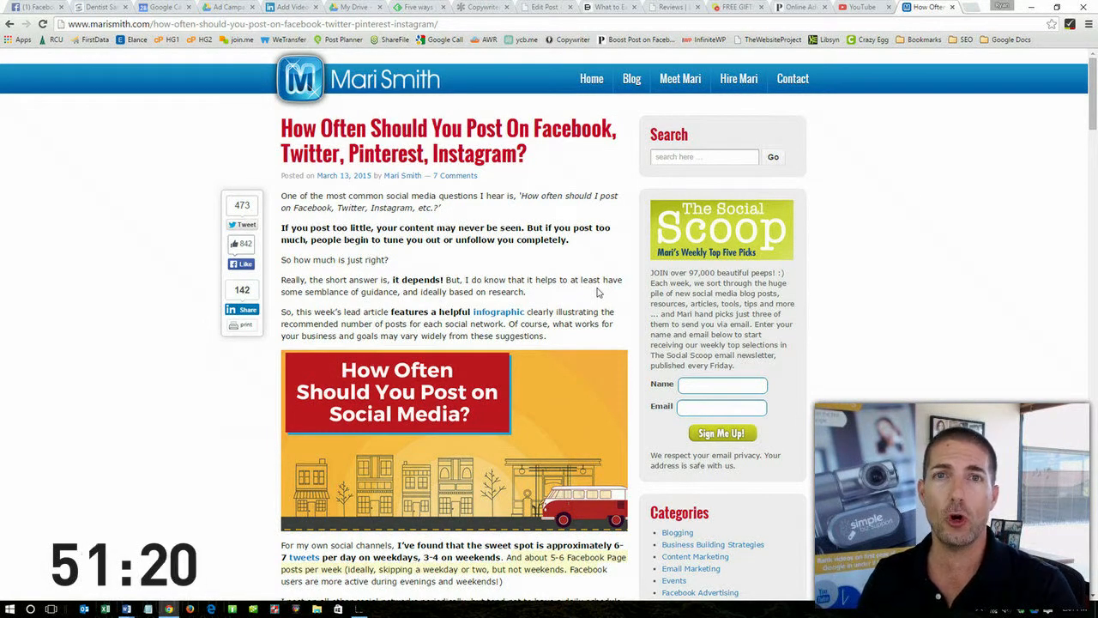
pyautogui.scroll(-3)
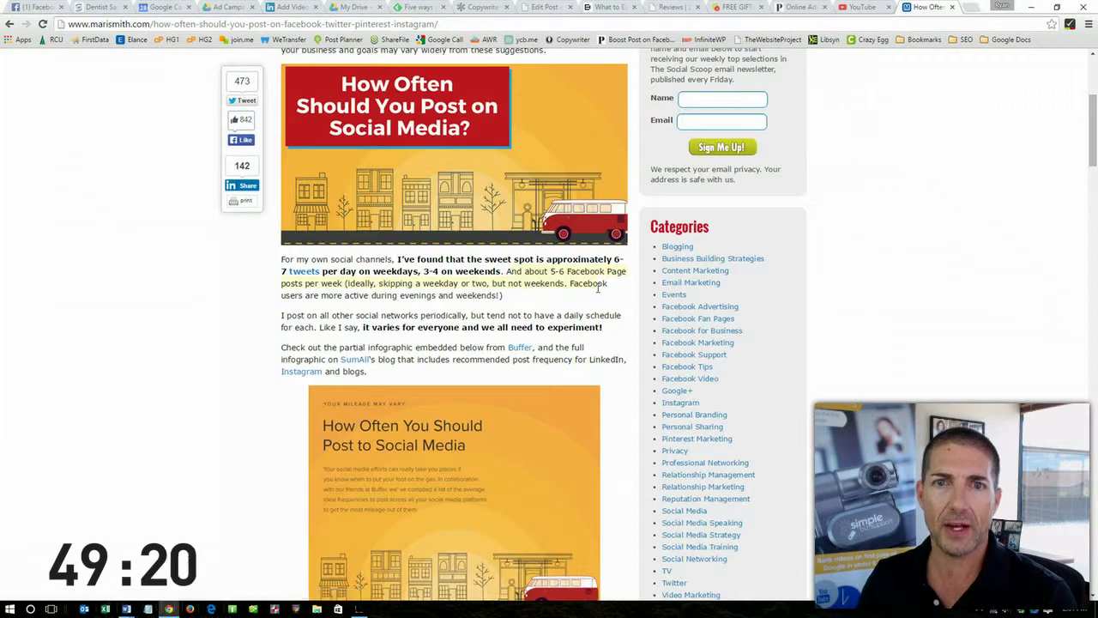